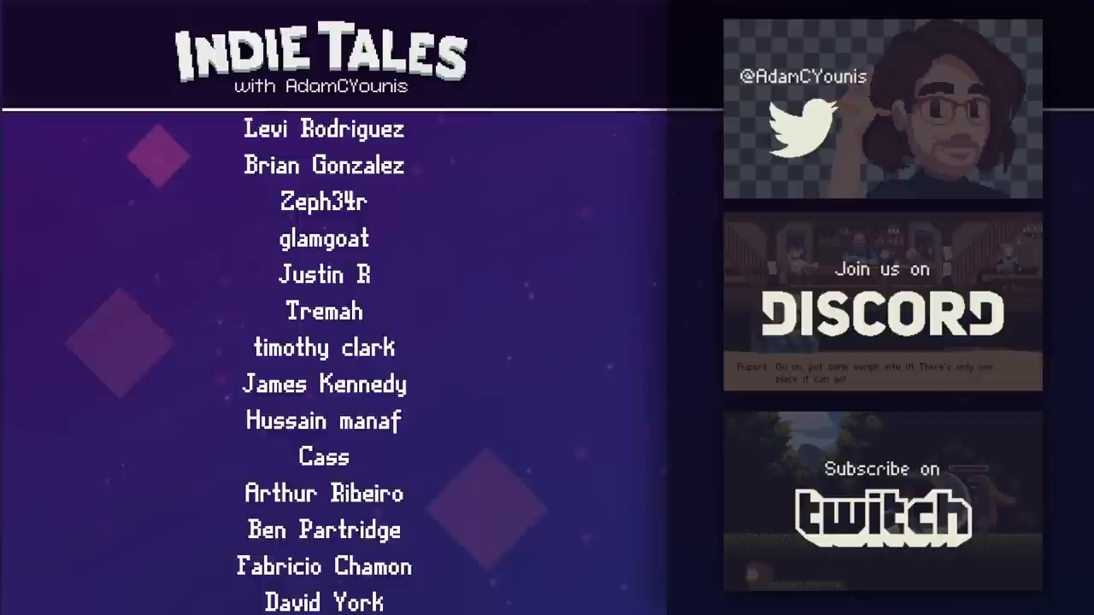
{"action": "scroll", "scroll_direction": "down", "scroll_amount": 3}
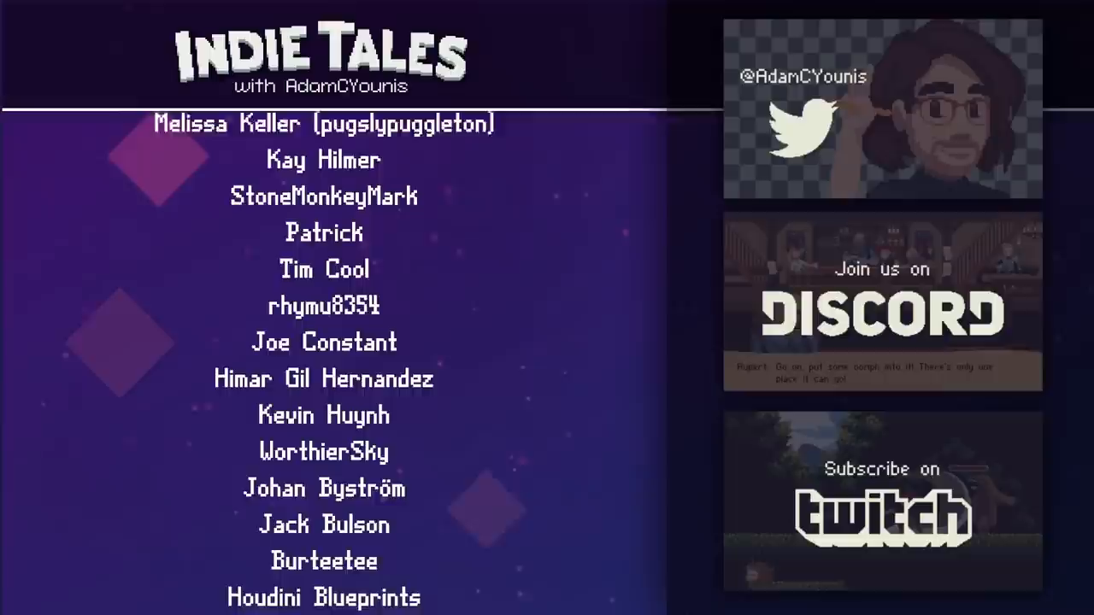